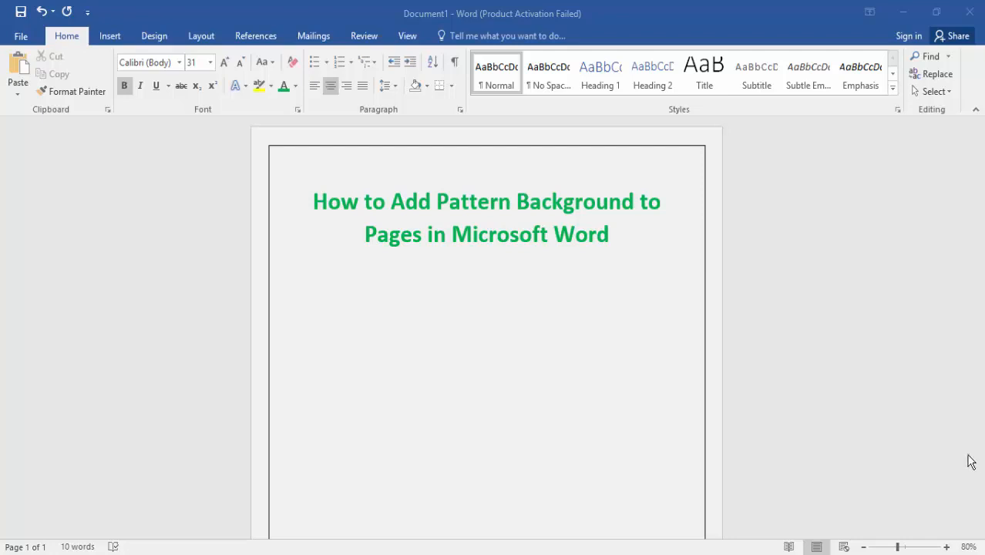
mouse_move(979, 464)
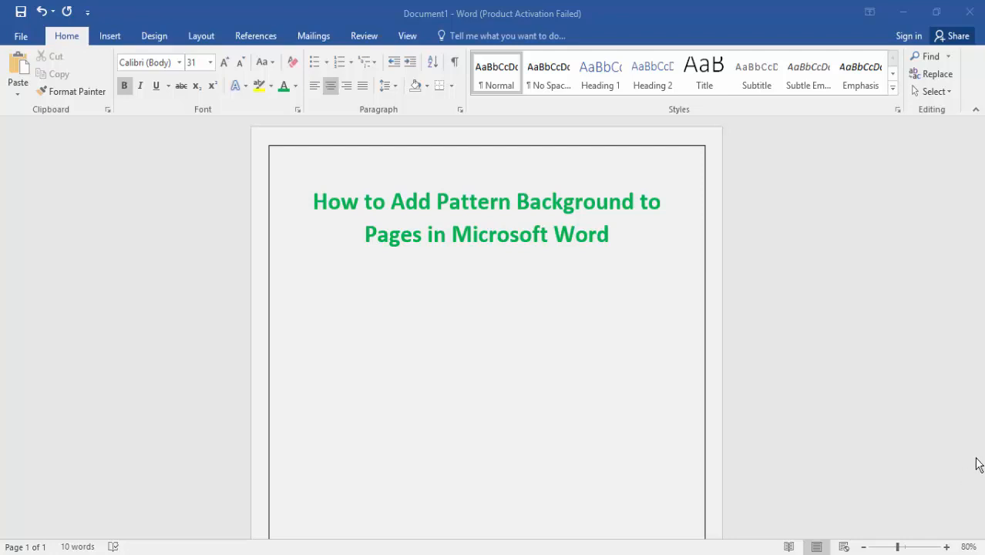
mouse_move(155, 36)
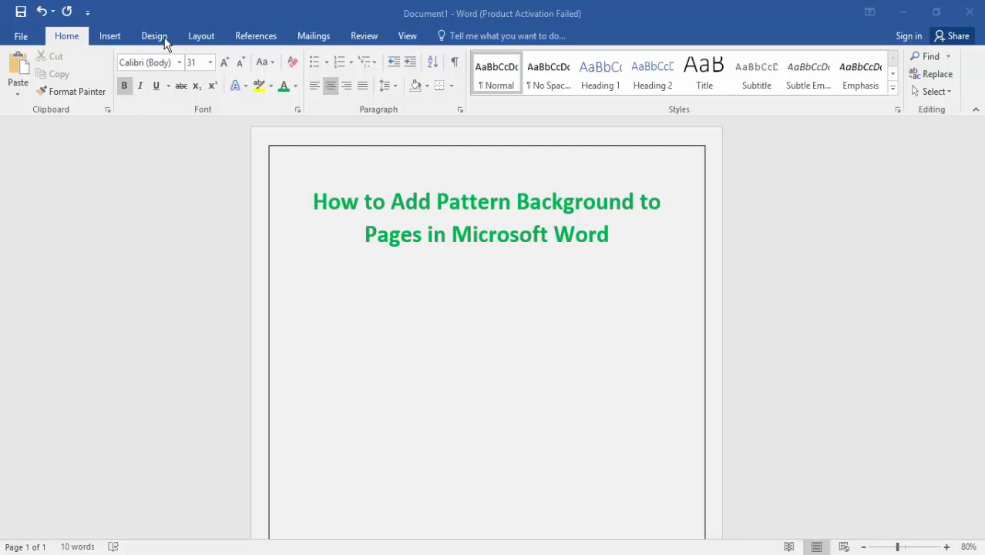
- Open Fill Effects from the Design tab's Page Color menu
click(155, 36)
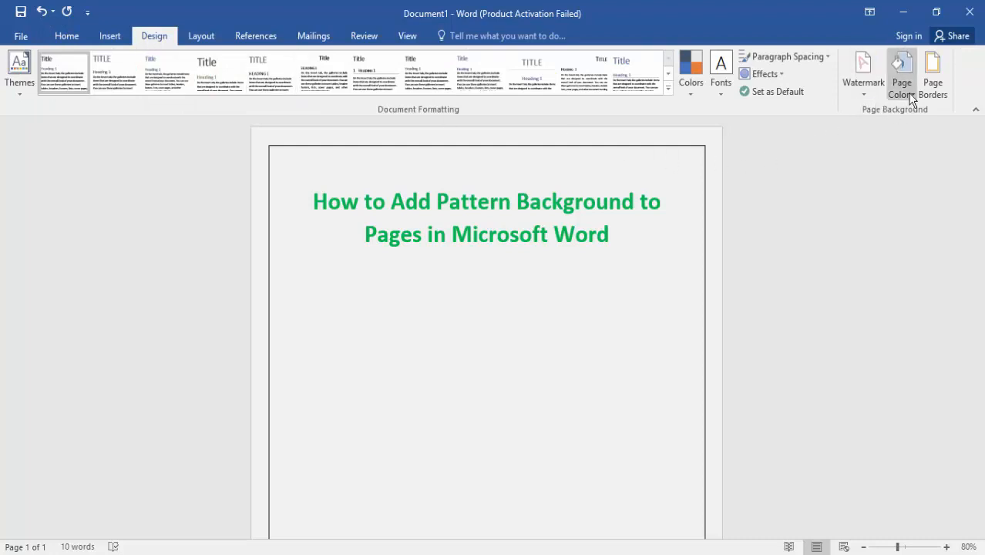
click(901, 73)
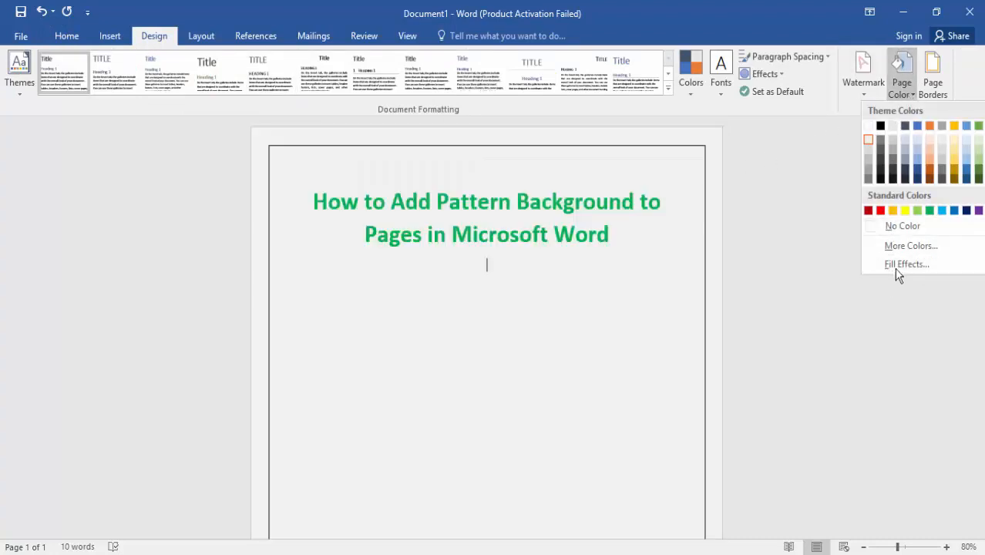
click(907, 263)
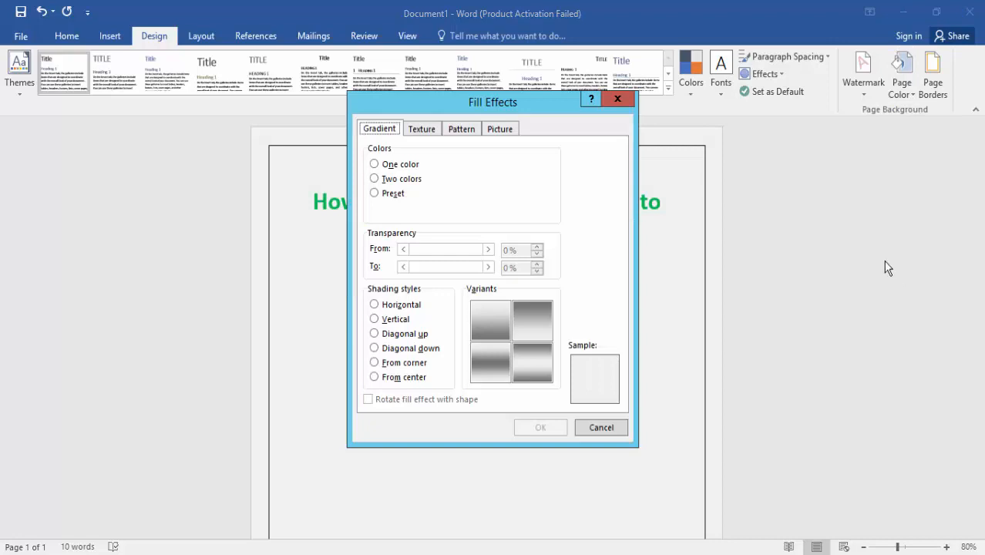
- Choose the Light downward diagonal pattern after trying the 50% and 5% patterns
click(461, 128)
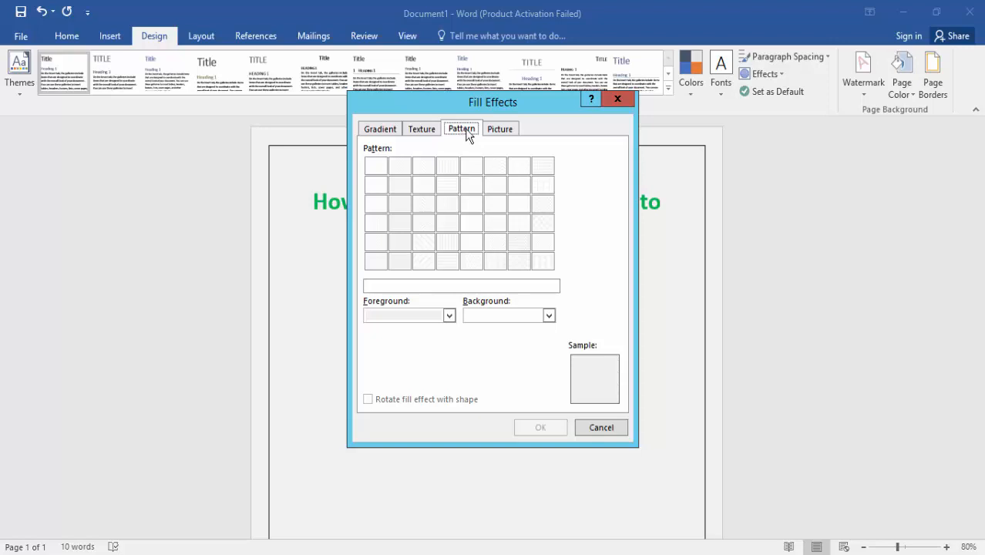
mouse_move(408, 166)
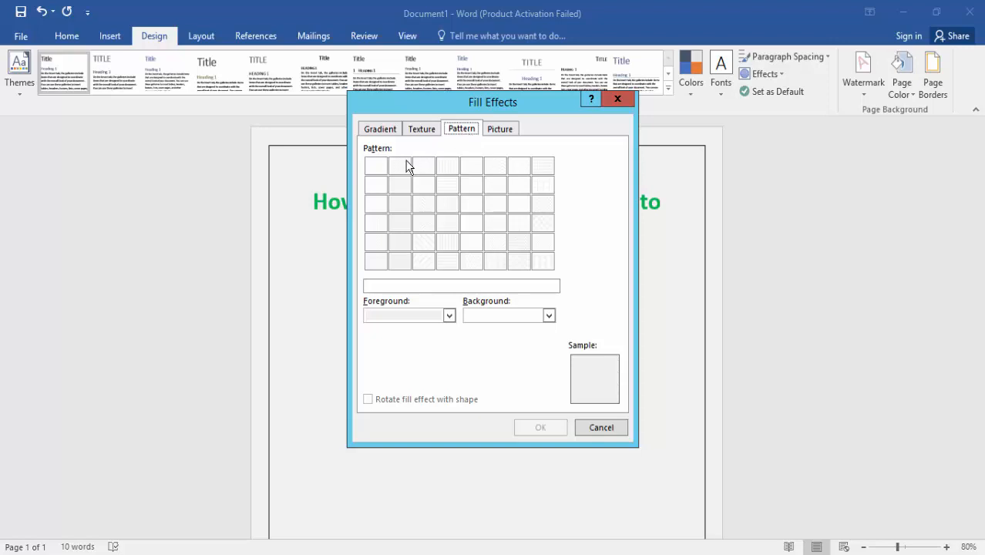
click(399, 165)
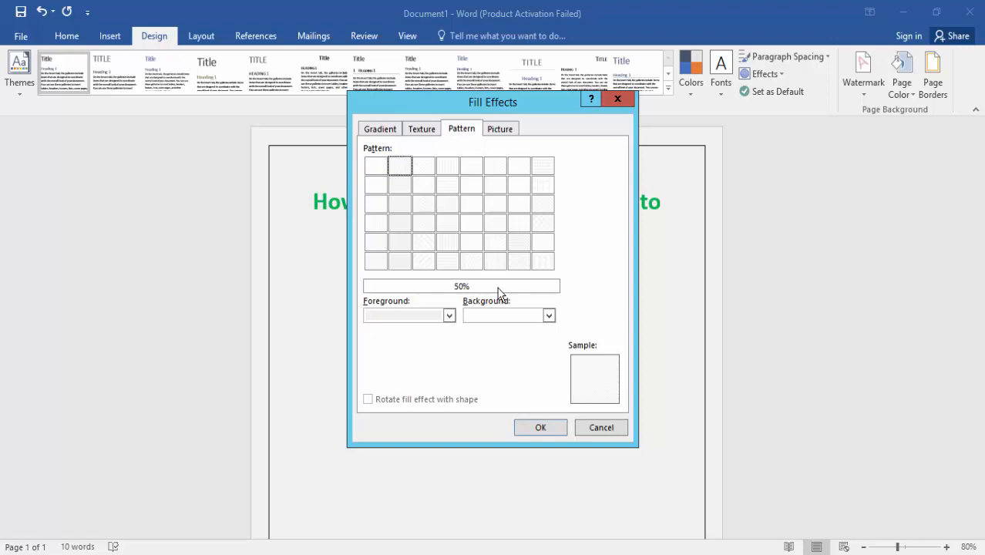
mouse_move(366, 400)
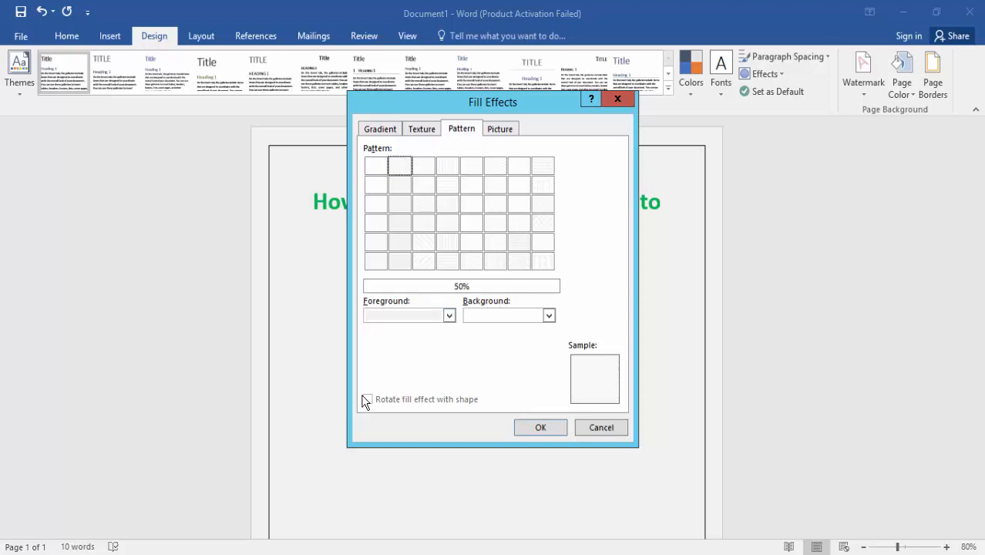
click(375, 166)
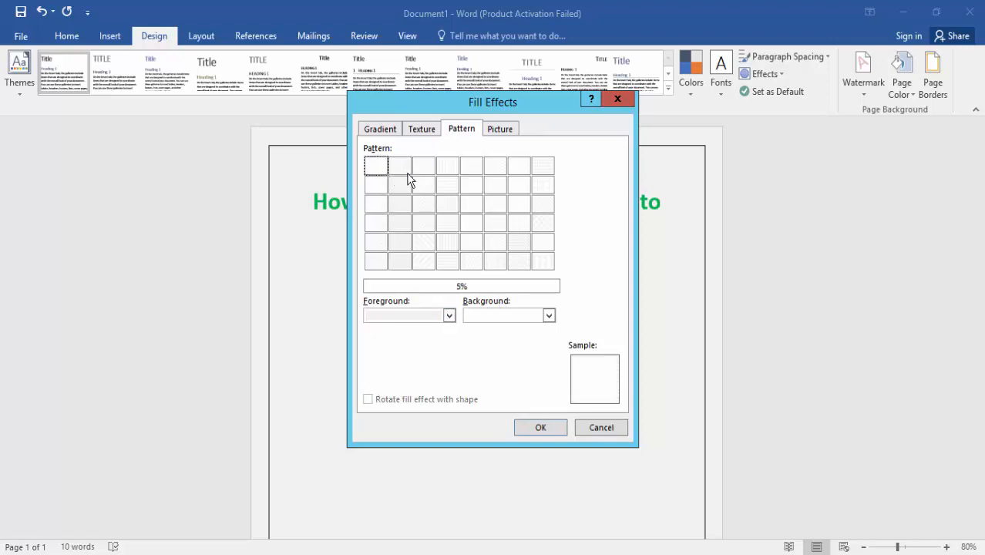
click(423, 165)
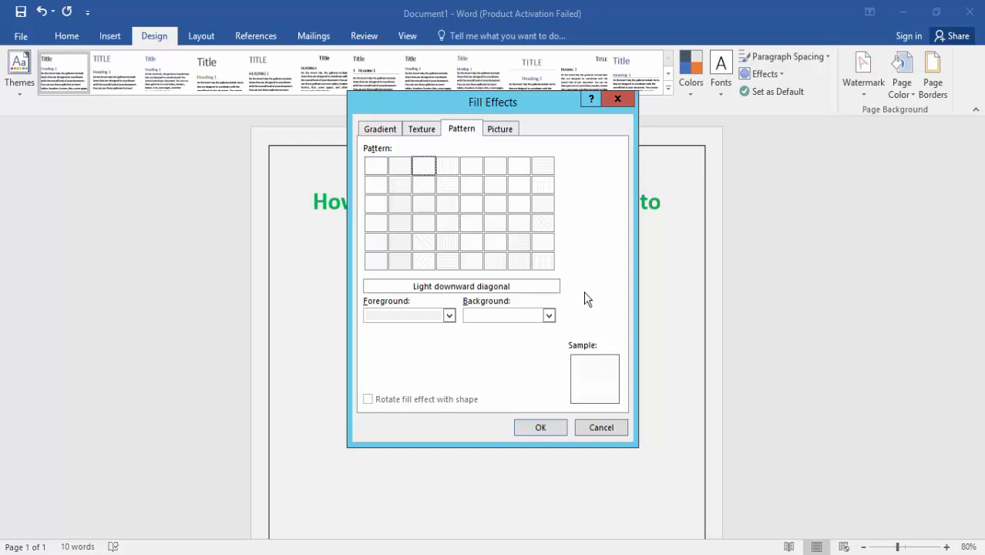
mouse_move(428, 417)
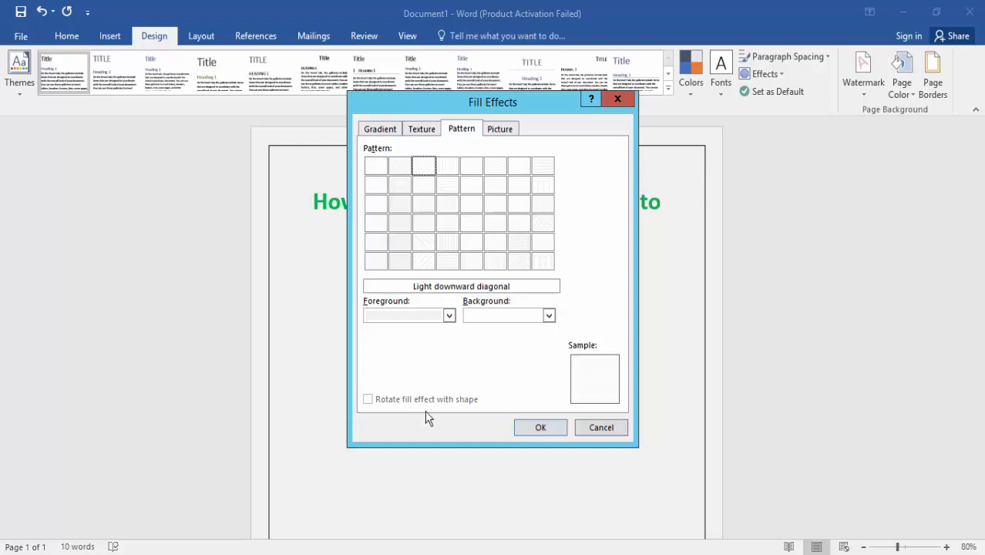
- Set pattern background to green and foreground to blue, and apply it to the page
click(549, 316)
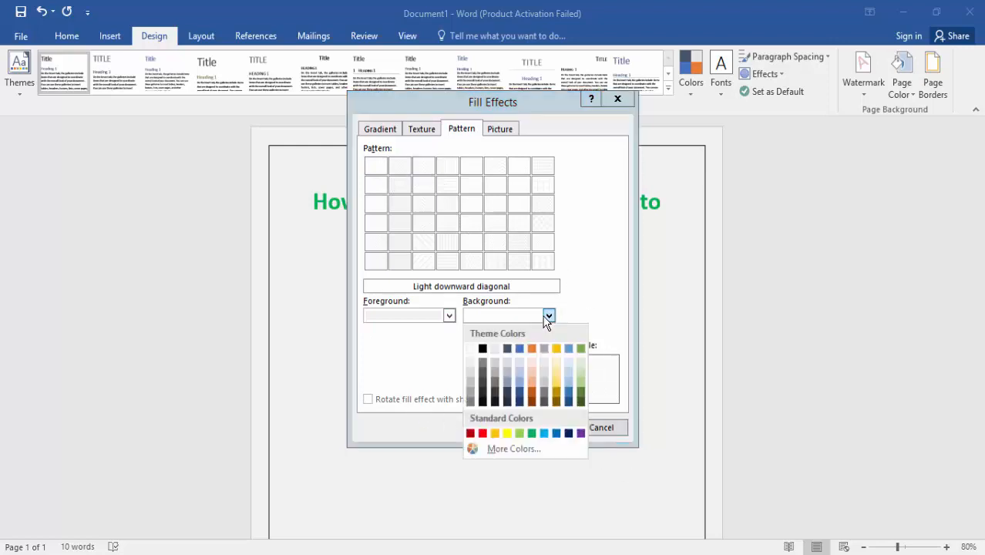
mouse_move(539, 404)
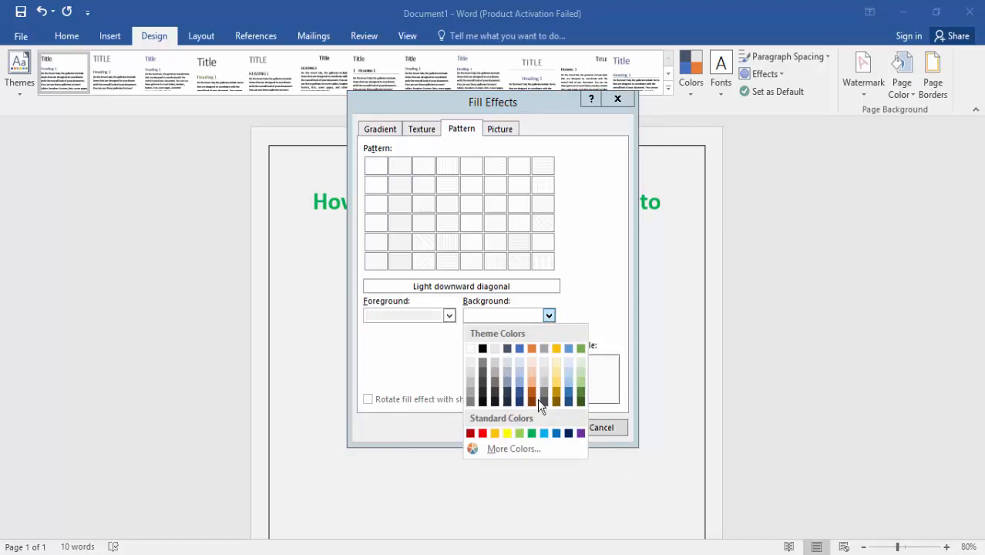
click(548, 314)
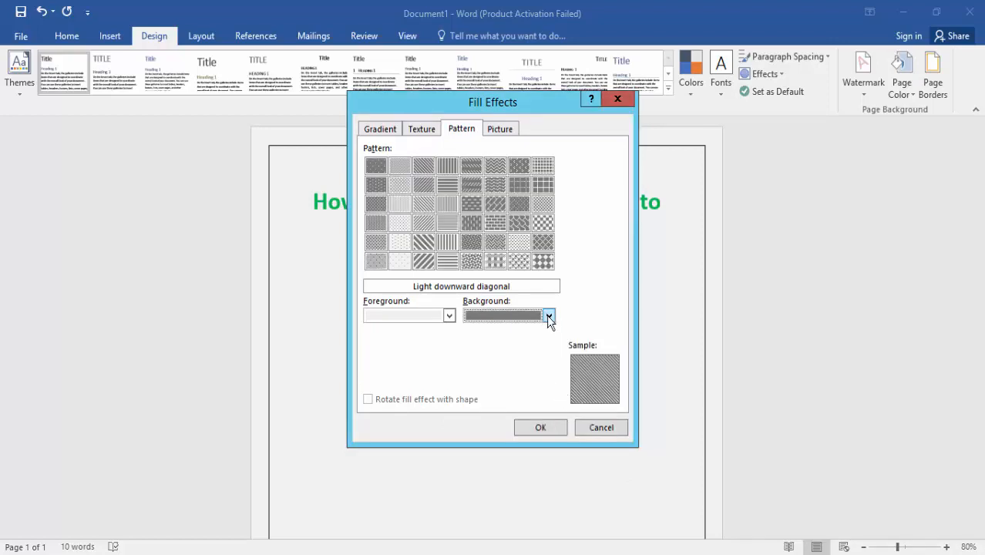
click(549, 315)
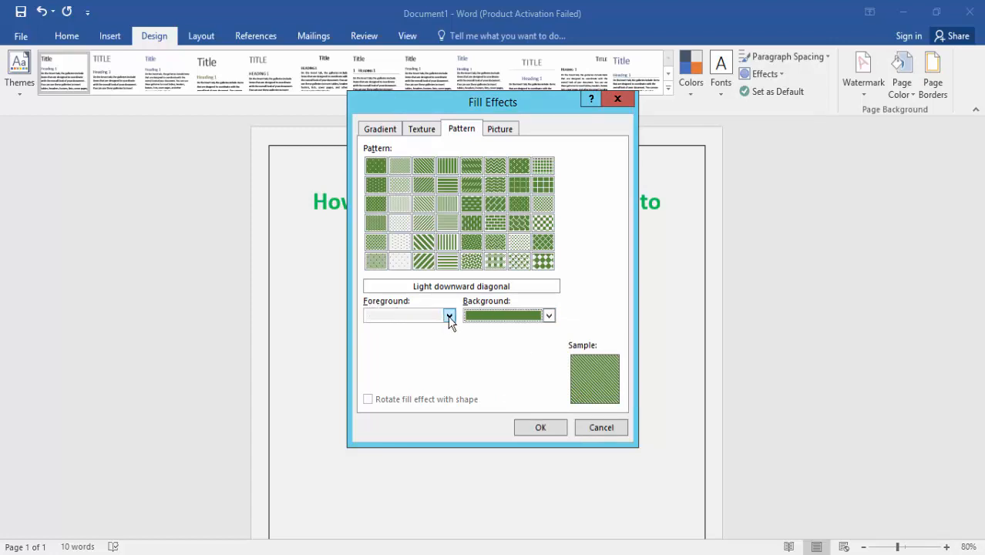
click(449, 315)
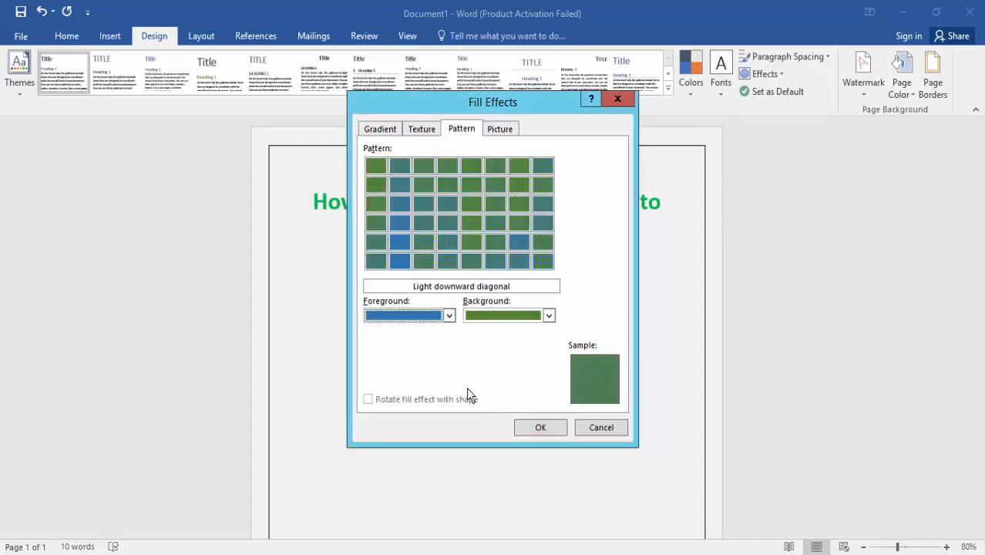
mouse_move(430, 231)
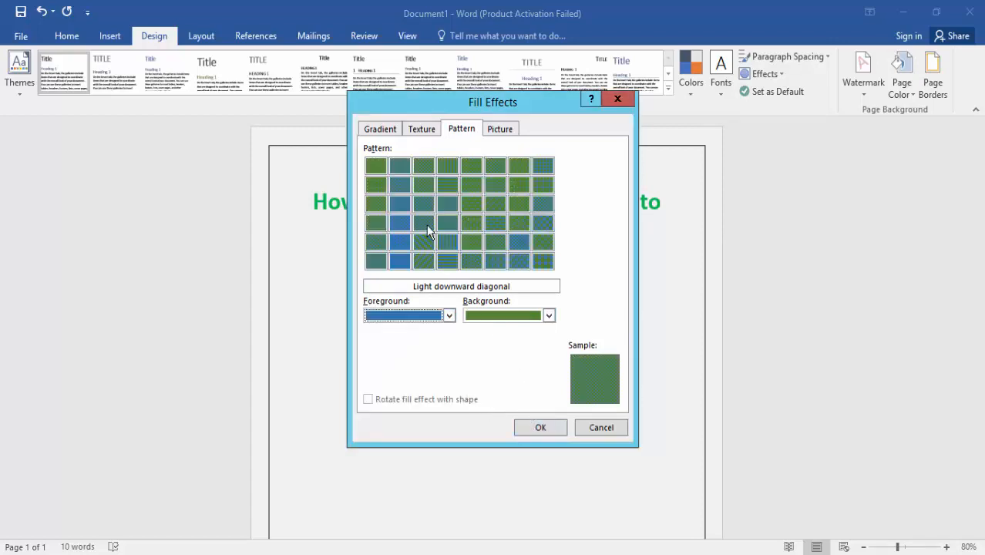
mouse_move(501, 232)
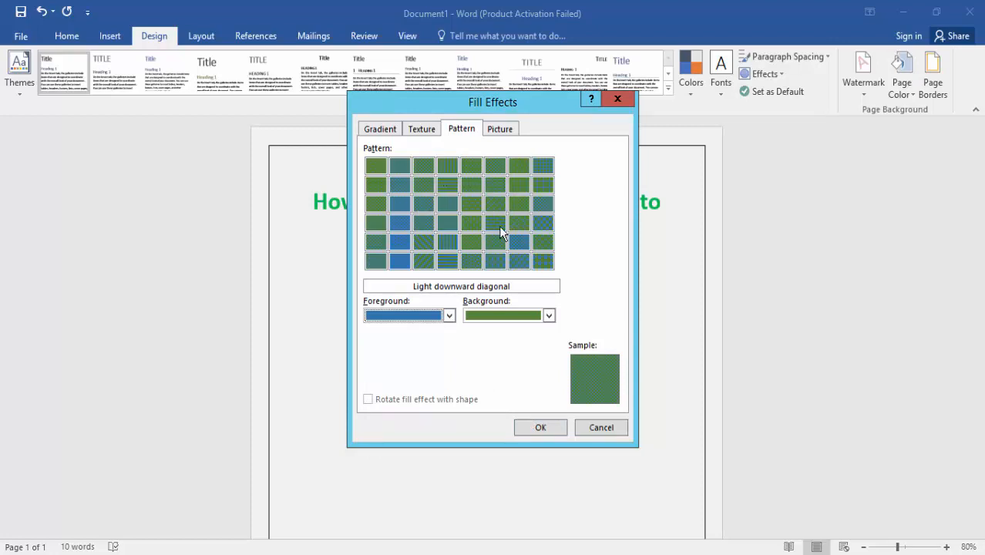
mouse_move(428, 224)
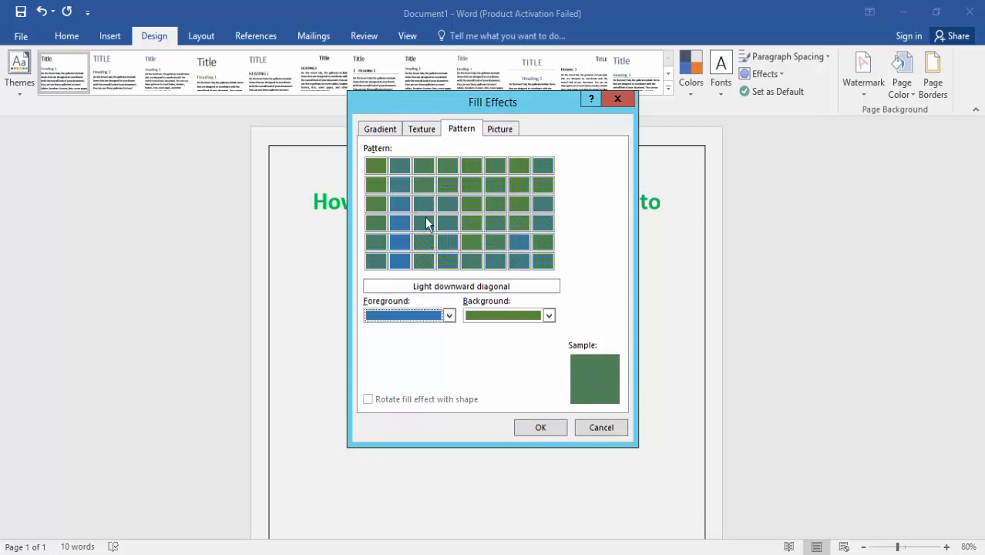
click(540, 427)
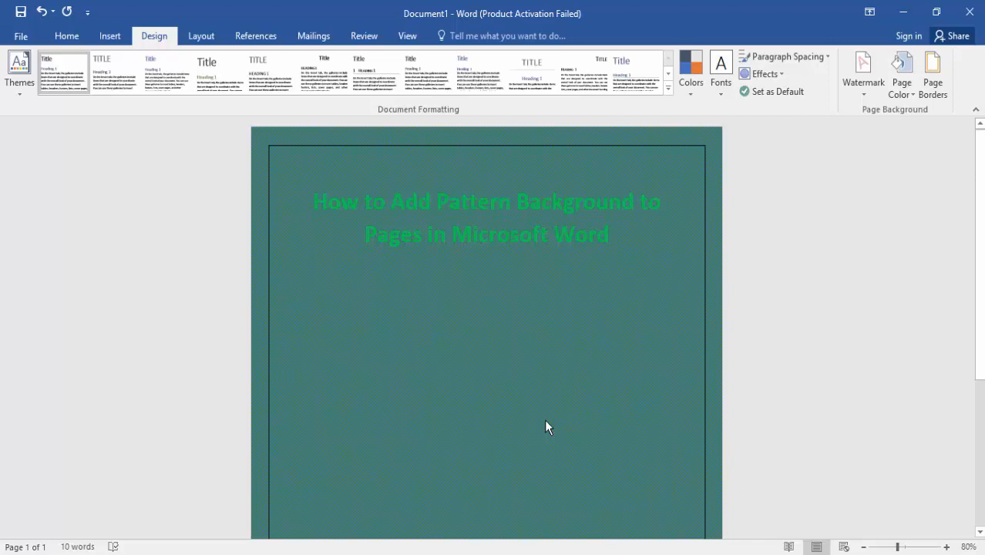
scroll(down, 3)
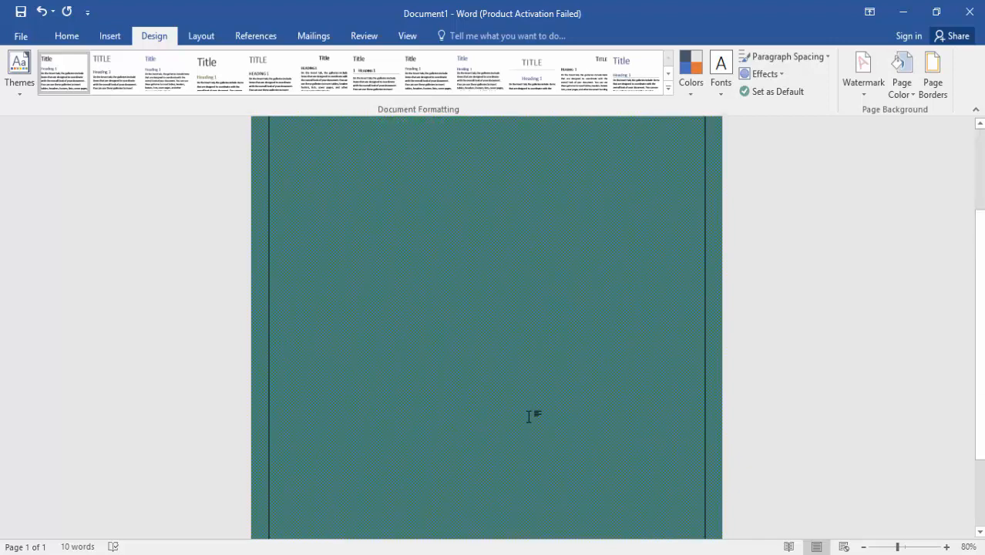